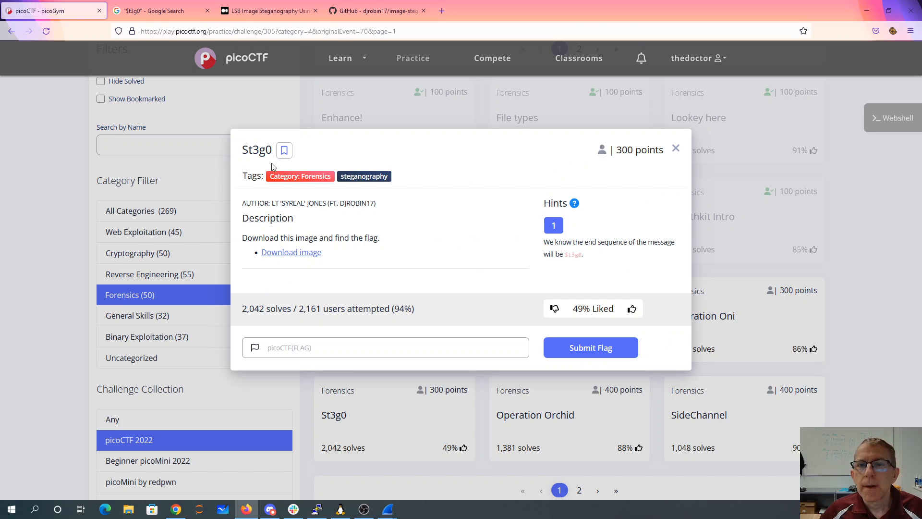
mouse_move(323, 241)
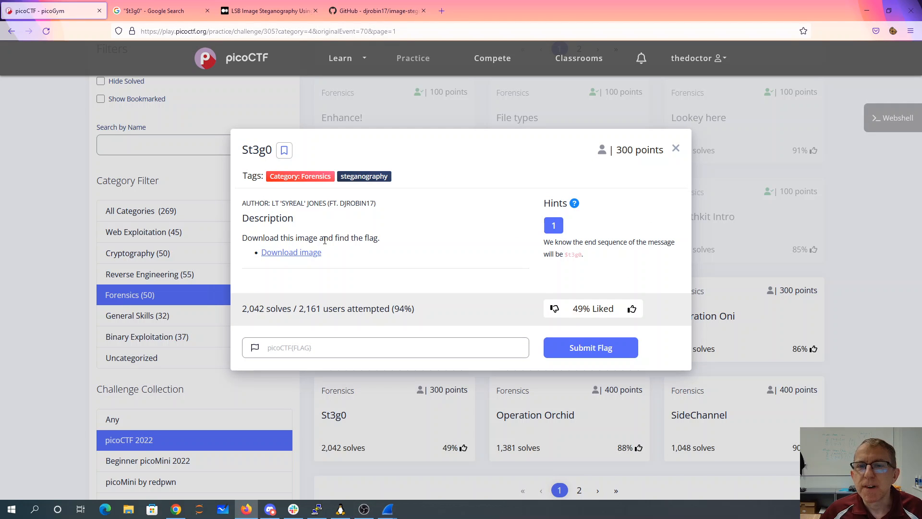
Step: Copy the challenge image's download link and switch to the Google results for "$t3g0"
right_click(290, 251)
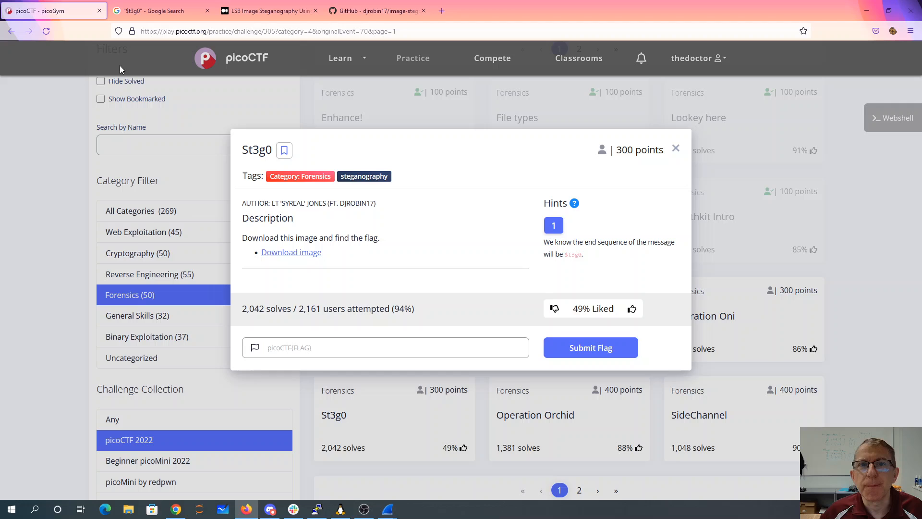
click(158, 11)
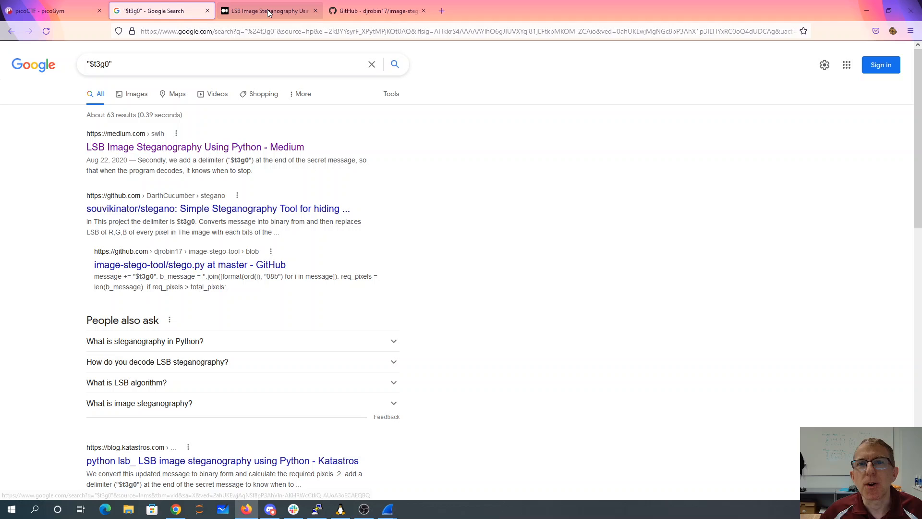
Step: Bring up the LSB Image Steganography article and scroll to its Decode function using the "$t3g0" delimiter
click(268, 10)
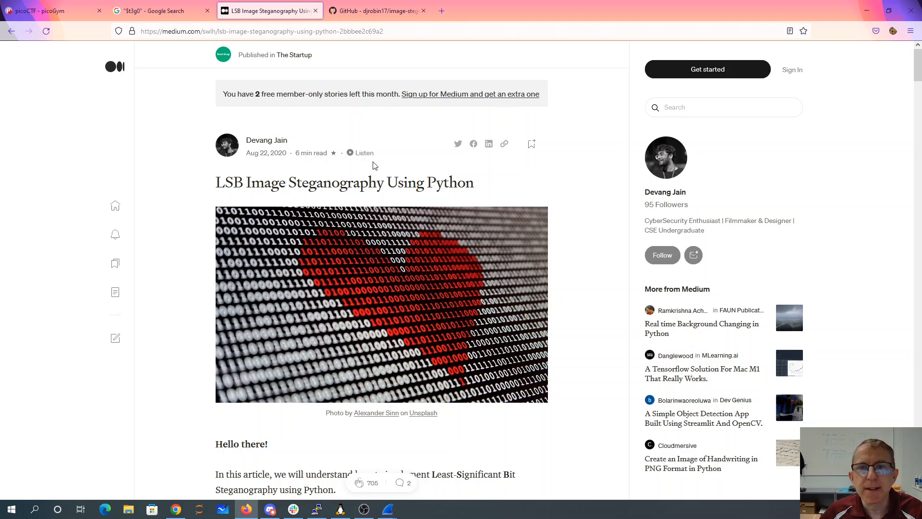
scroll(down, 3)
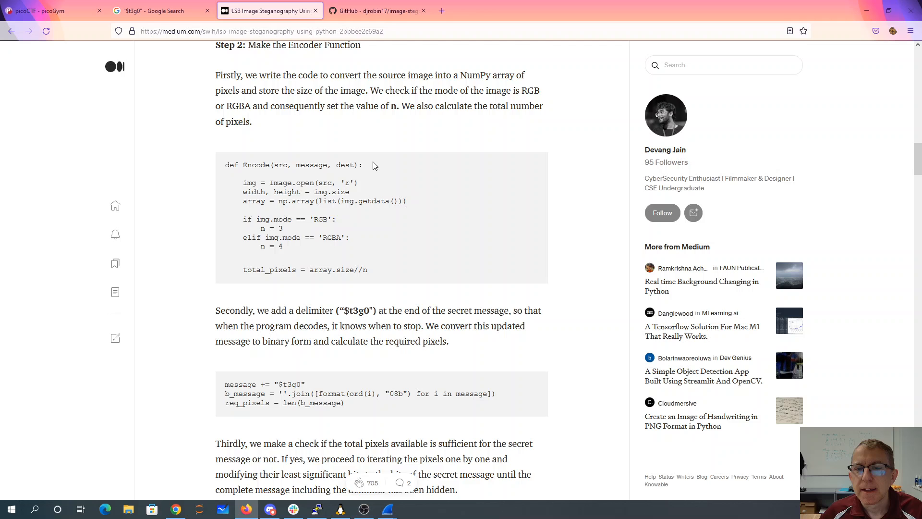
scroll(down, 3)
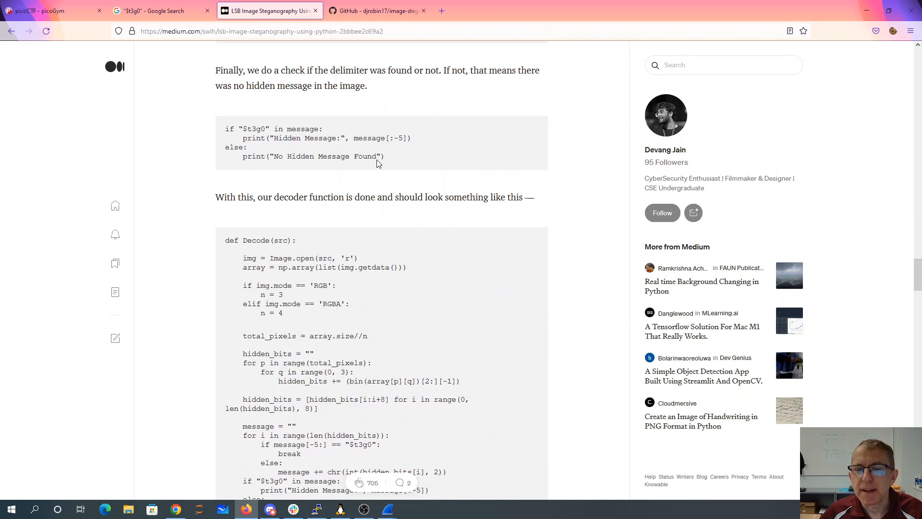
Step: Copy the HTTPS clone address of the djrobin17/image-stego-tool repository
click(376, 10)
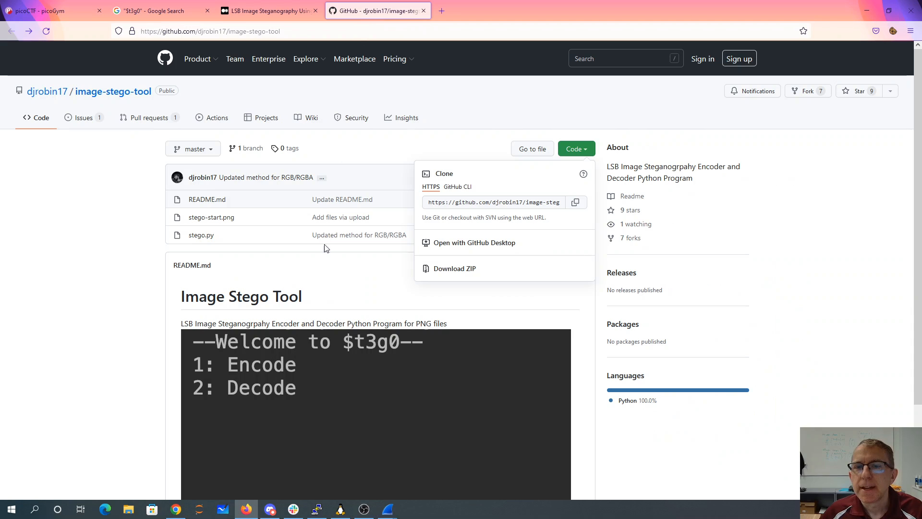
mouse_move(397, 392)
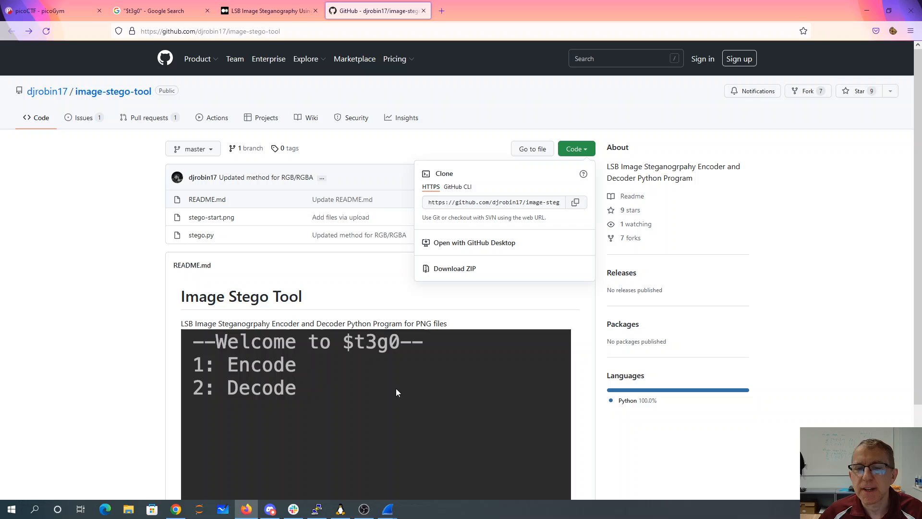
click(339, 510)
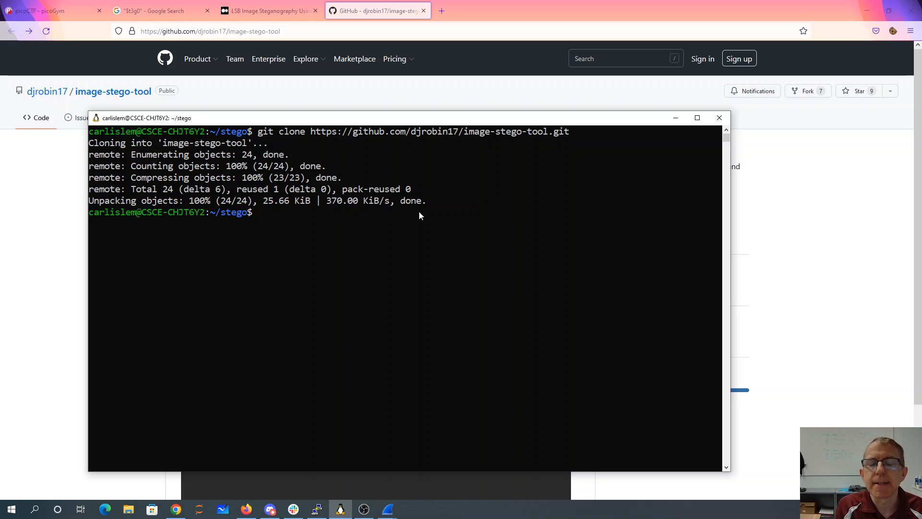
Step: Download pico.flag.png with wget and move into the cloned image-stego-tool folder
text(wget https://artifacts.picoctf.net/c/421/pico.flag.png)
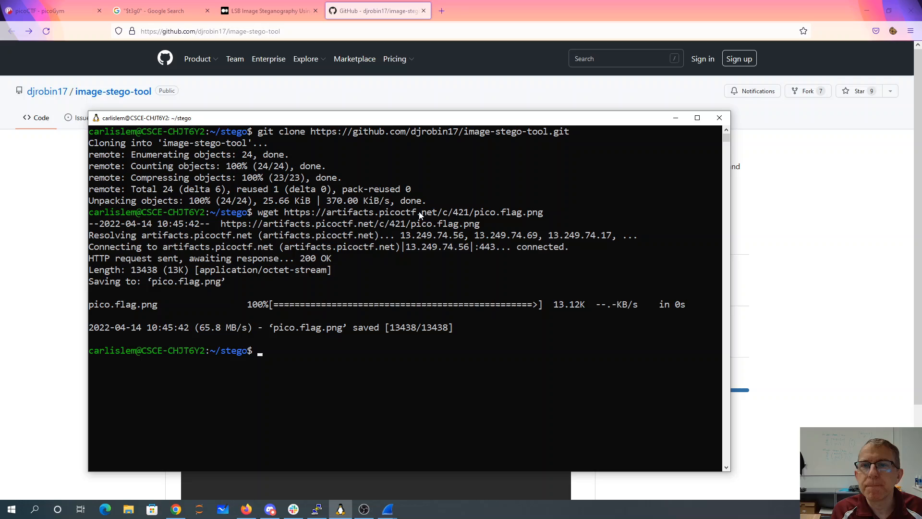
text(pytho)
text(ls)
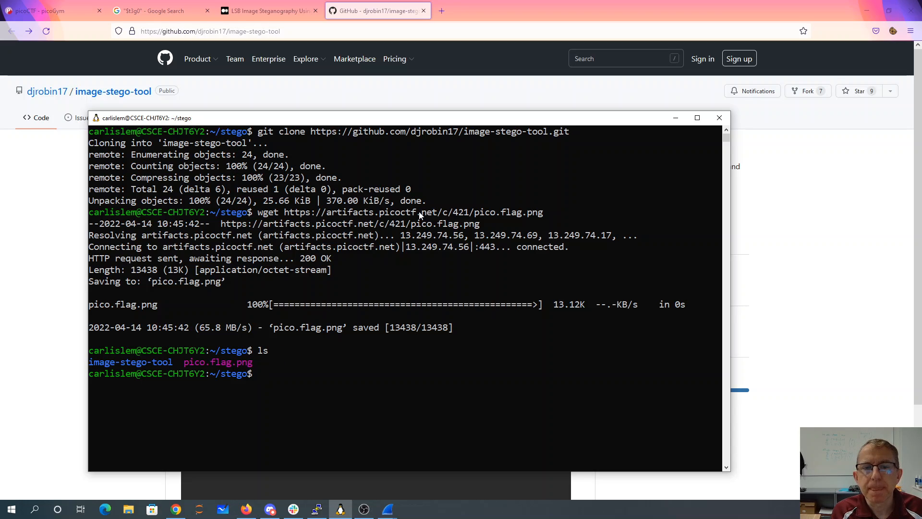
text(cd image-stego-tool/)
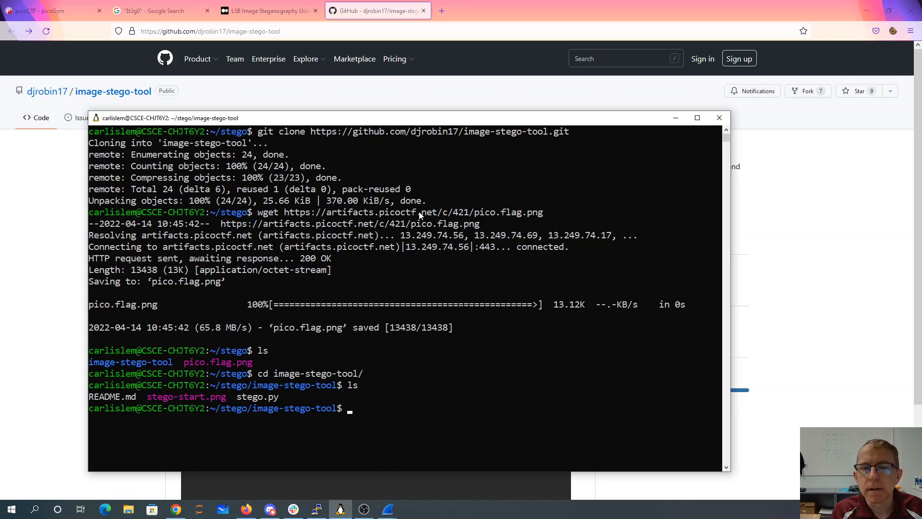
Step: Run python3 stego.py ../pico.flag.png, which fails because numpy is missing
text(python3)
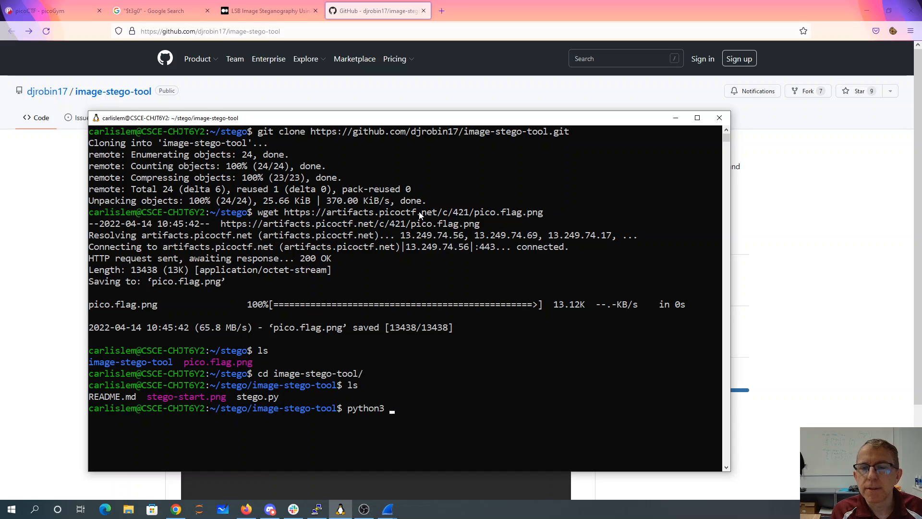
text(stego.py ../)
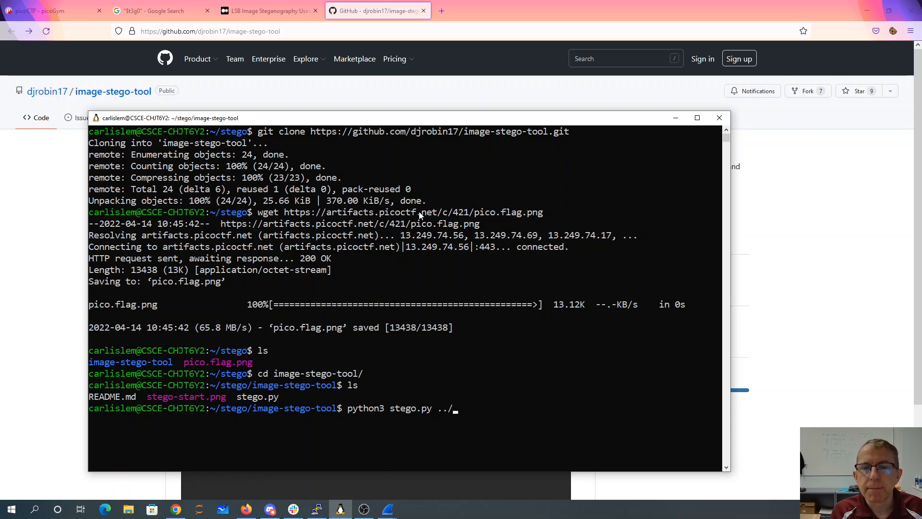
text(pico.flag.png)
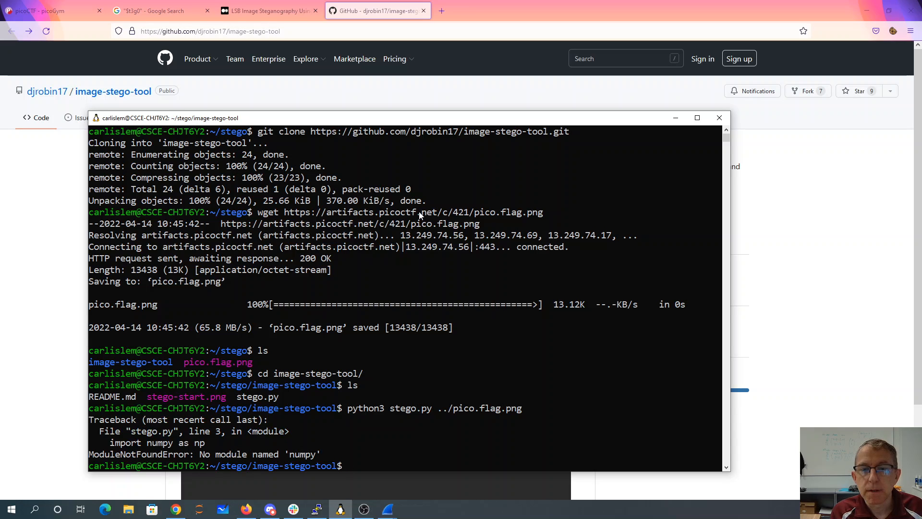
Step: Install numpy with sudo pip3 and rerun stego.py on pico.flag.png, now failing on missing PIL
text(sudo pip3)
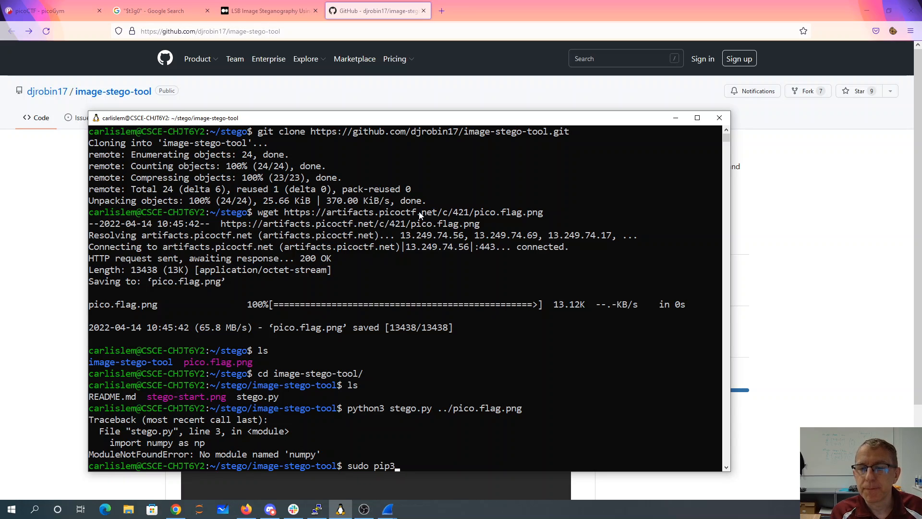
text(install numpy)
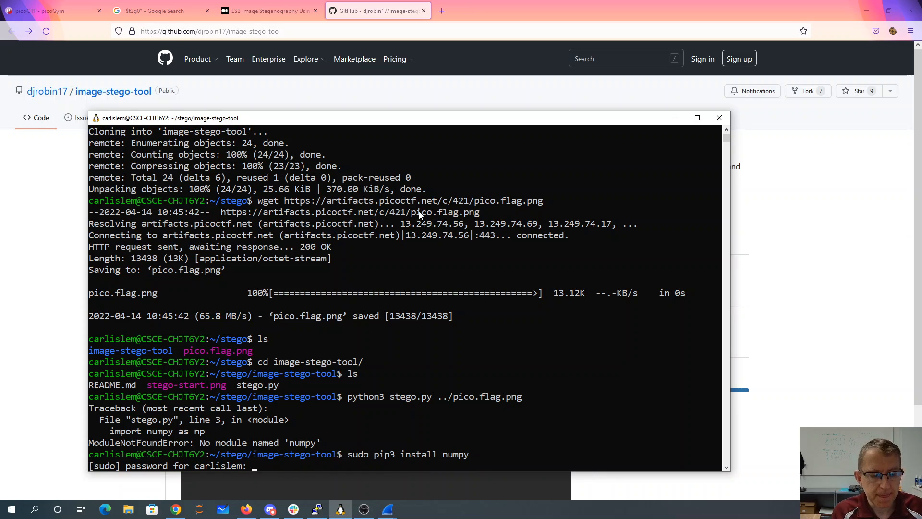
scroll(down, 3)
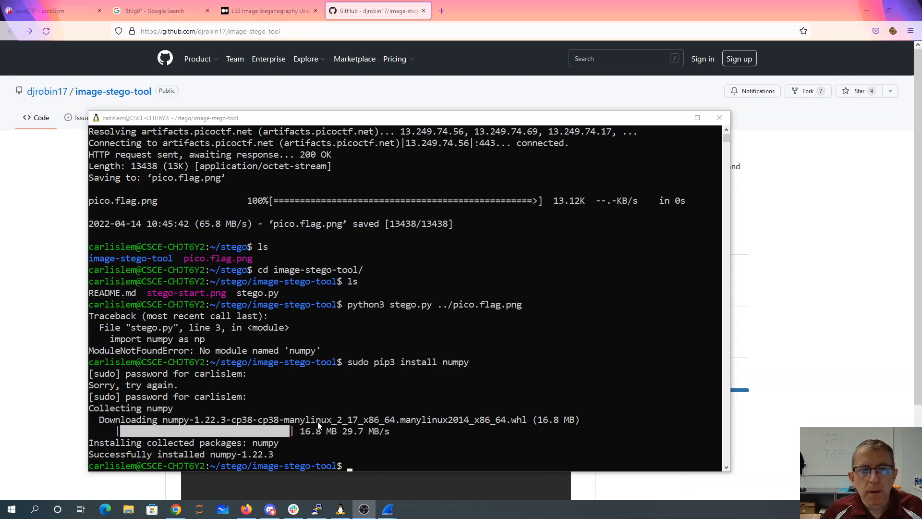
text(python3 stego.py ../pico.flag.png)
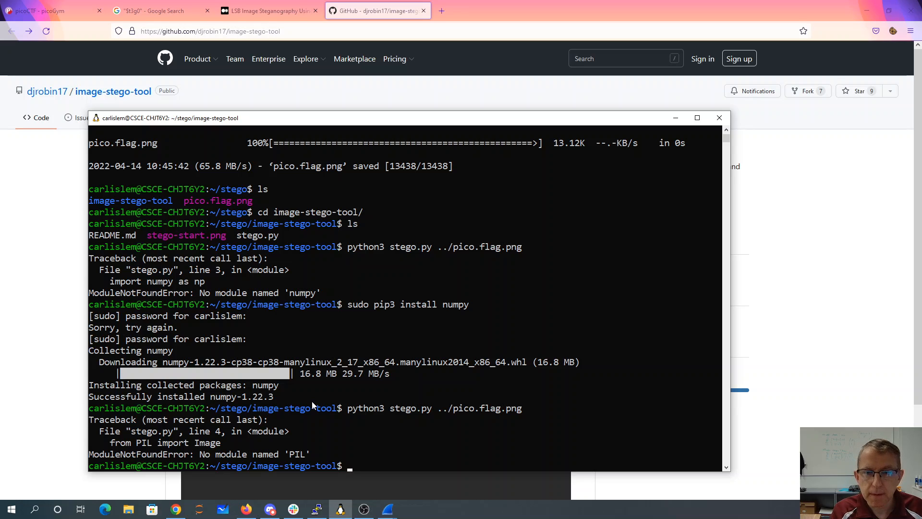
Step: Install pillow via sudo pip3 after the PIL install fails, then rerun stego.py to reach its Encode/Decode menu
text(sudo pip)
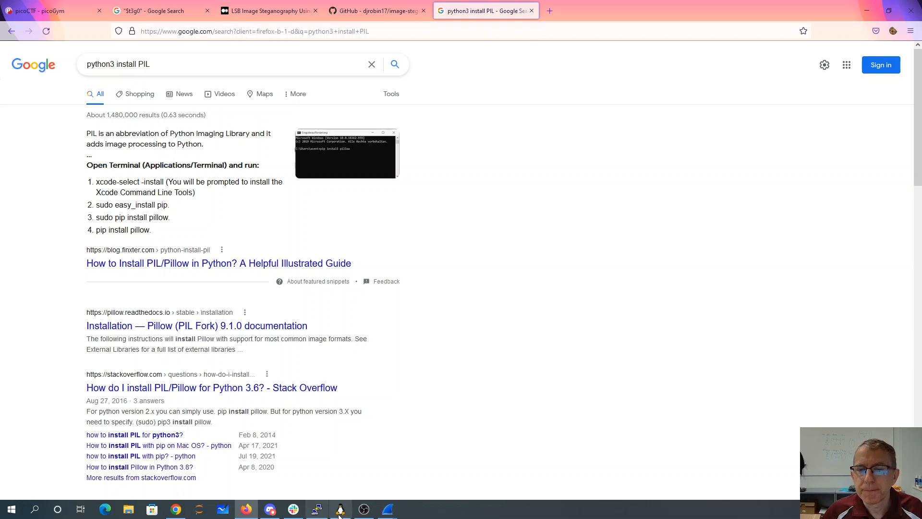
click(340, 510)
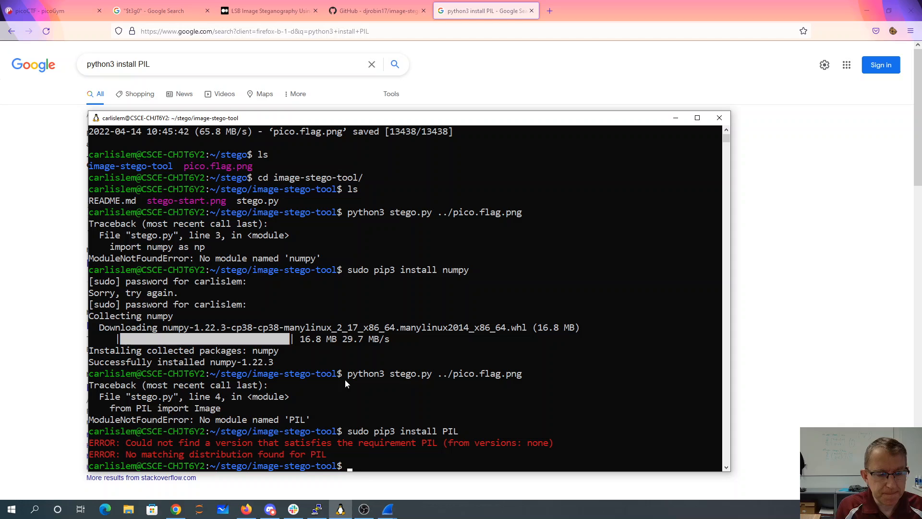
text(sudo pip3 install pillow)
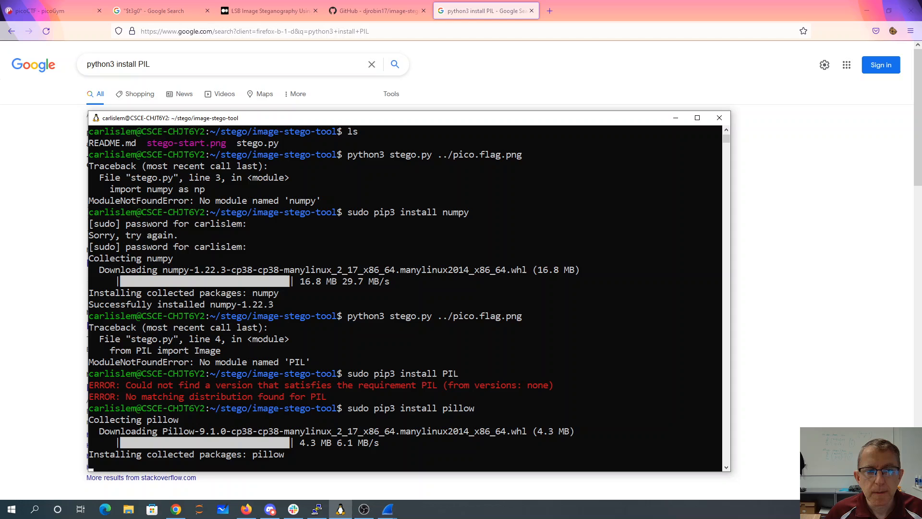
scroll(down, 3)
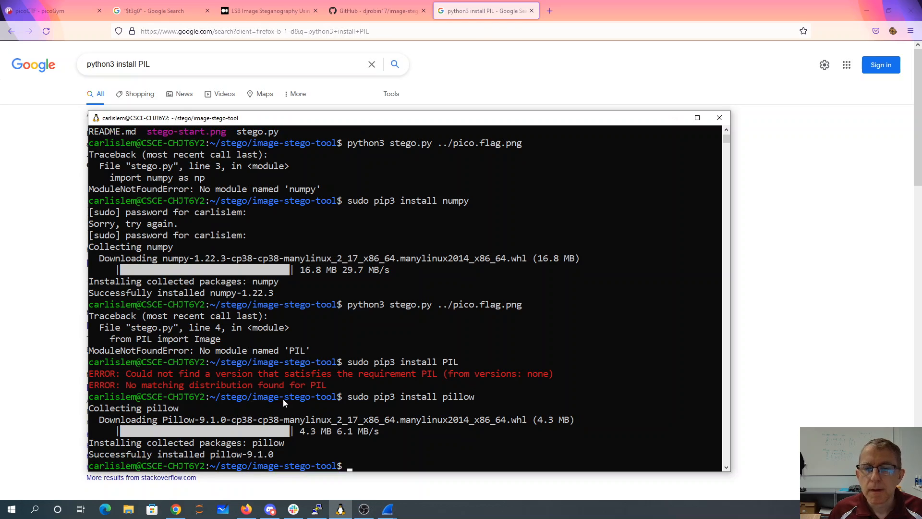
text(sudo pip3 install PIL)
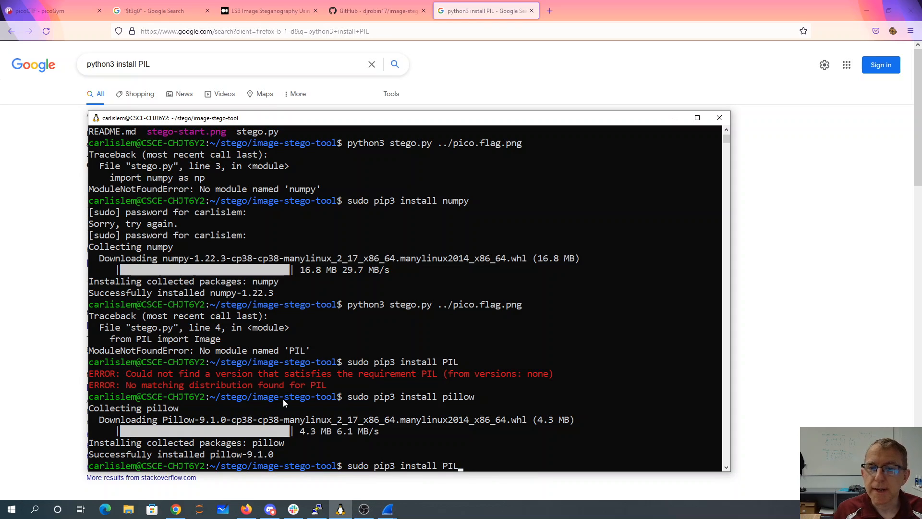
key(Return)
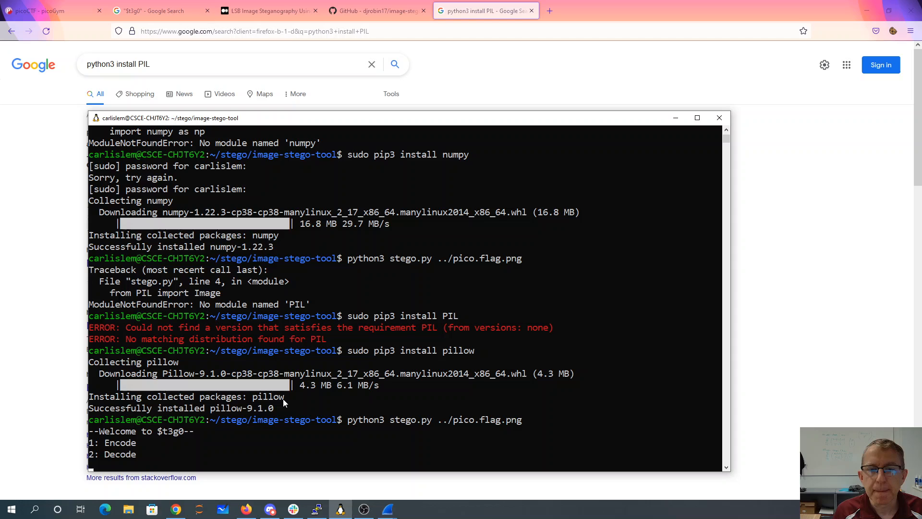
Step: Choose Decode on ../pico.flag.png to reveal picoCTF{7h3r3_15_n0_5p00n_96ae0ac1}, then return to the article
text(2)
text(../pico.flag.png)
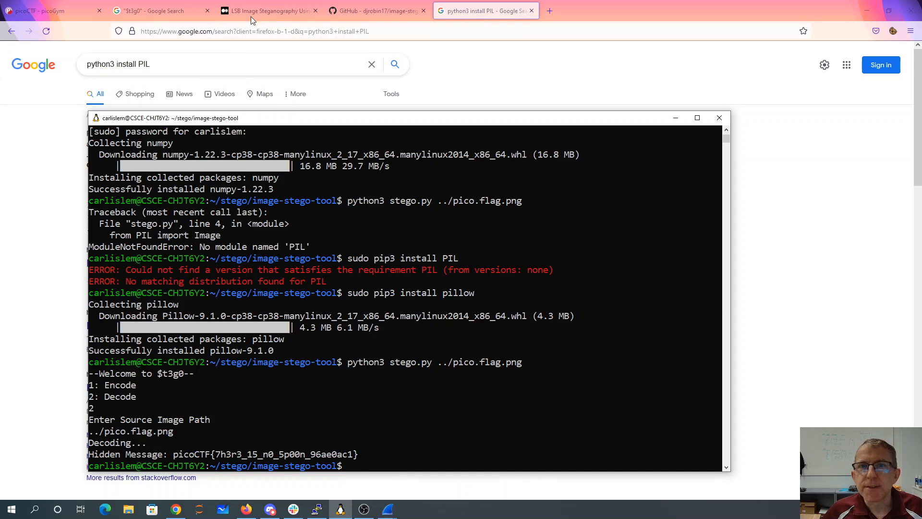
click(268, 11)
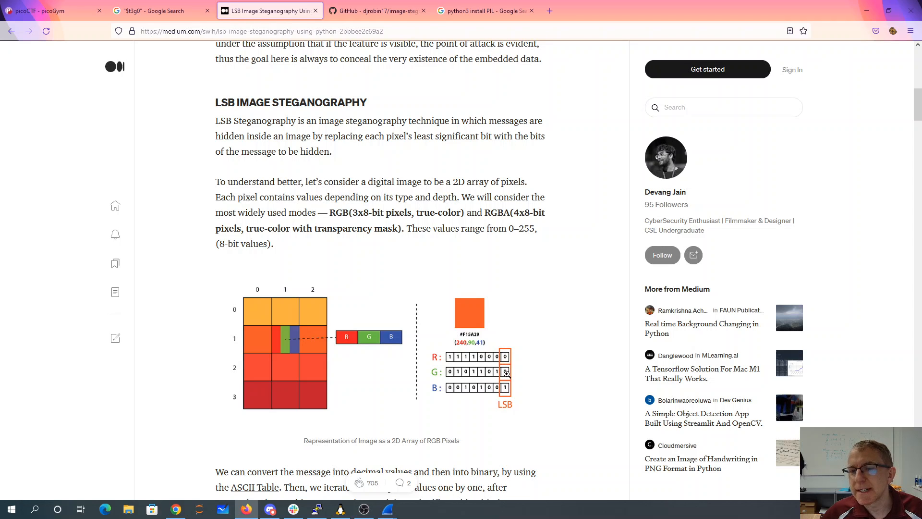
mouse_move(504, 391)
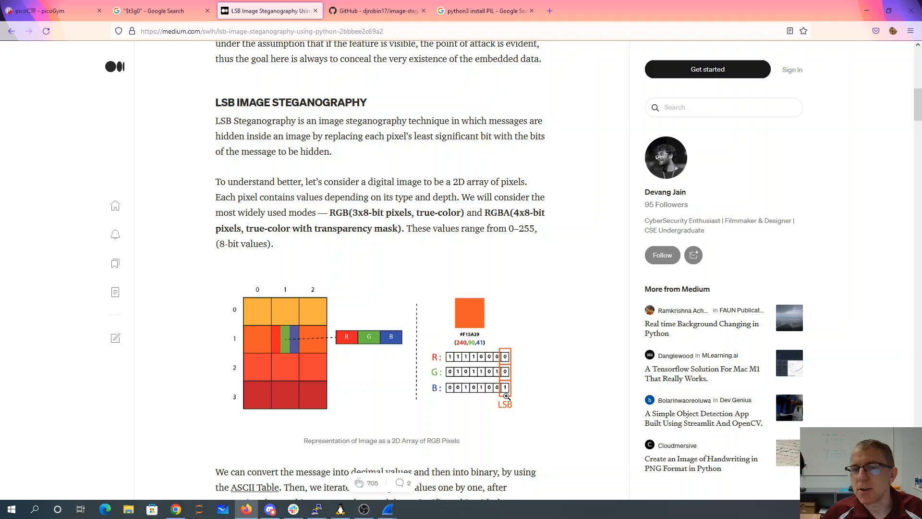
mouse_move(506, 393)
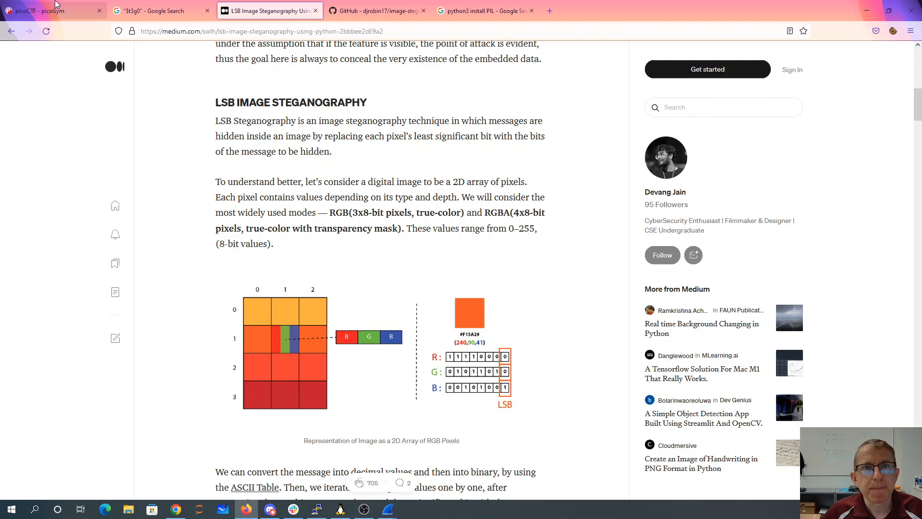
Step: Submit the decoded flag on the St3g0 challenge page, earning 300 points
click(50, 10)
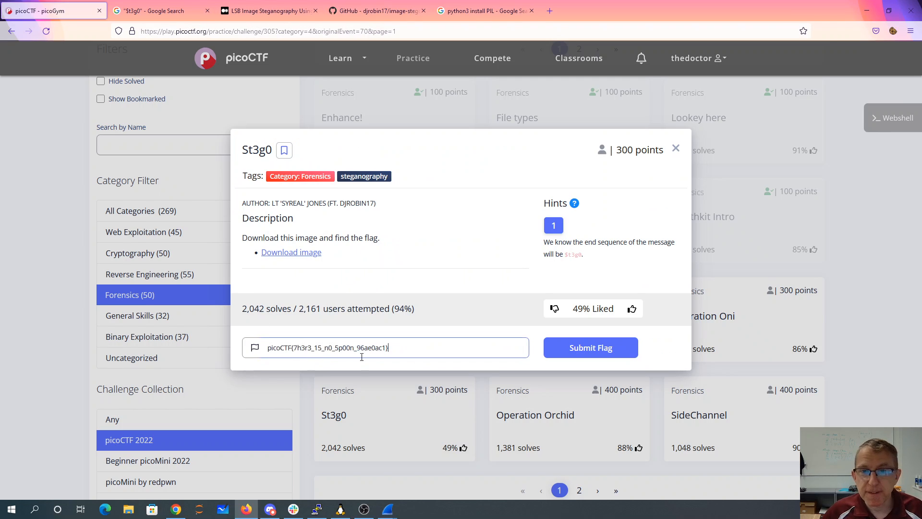
click(590, 346)
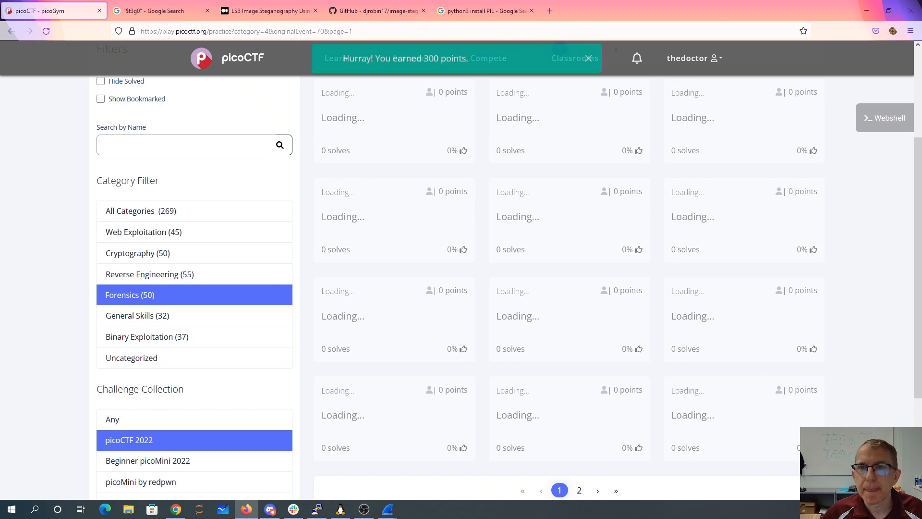